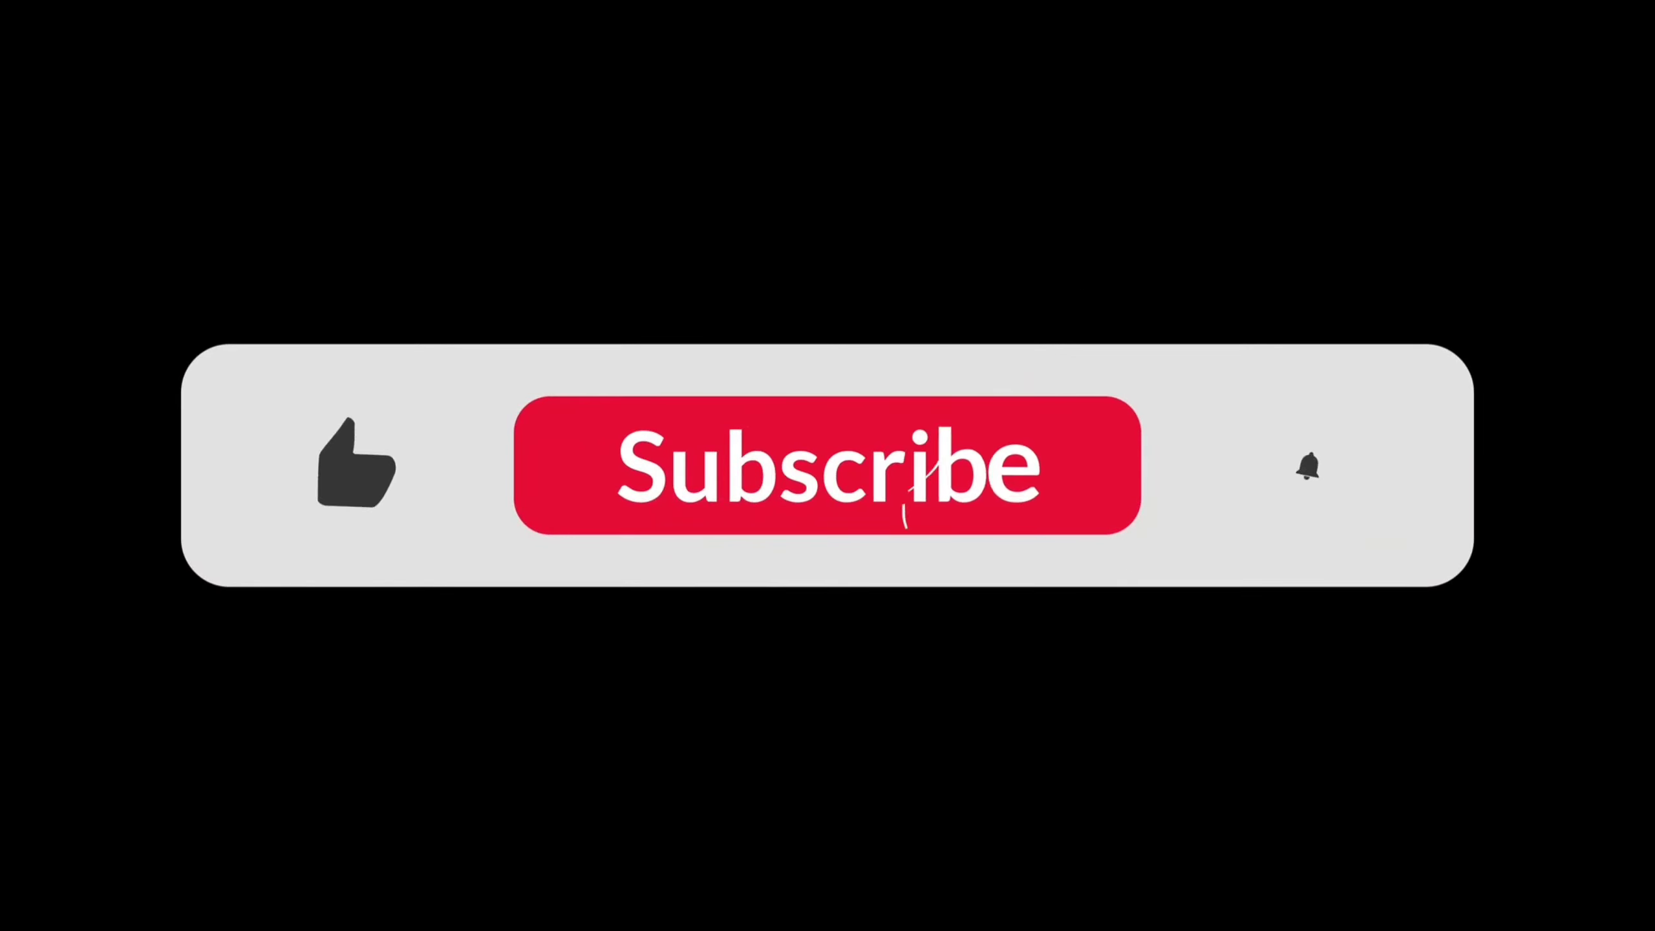
Activate the overlay: blue like, dark Subscribed button and orange ringing bell.
{"action": "left_click", "coordinate": [826, 464]}
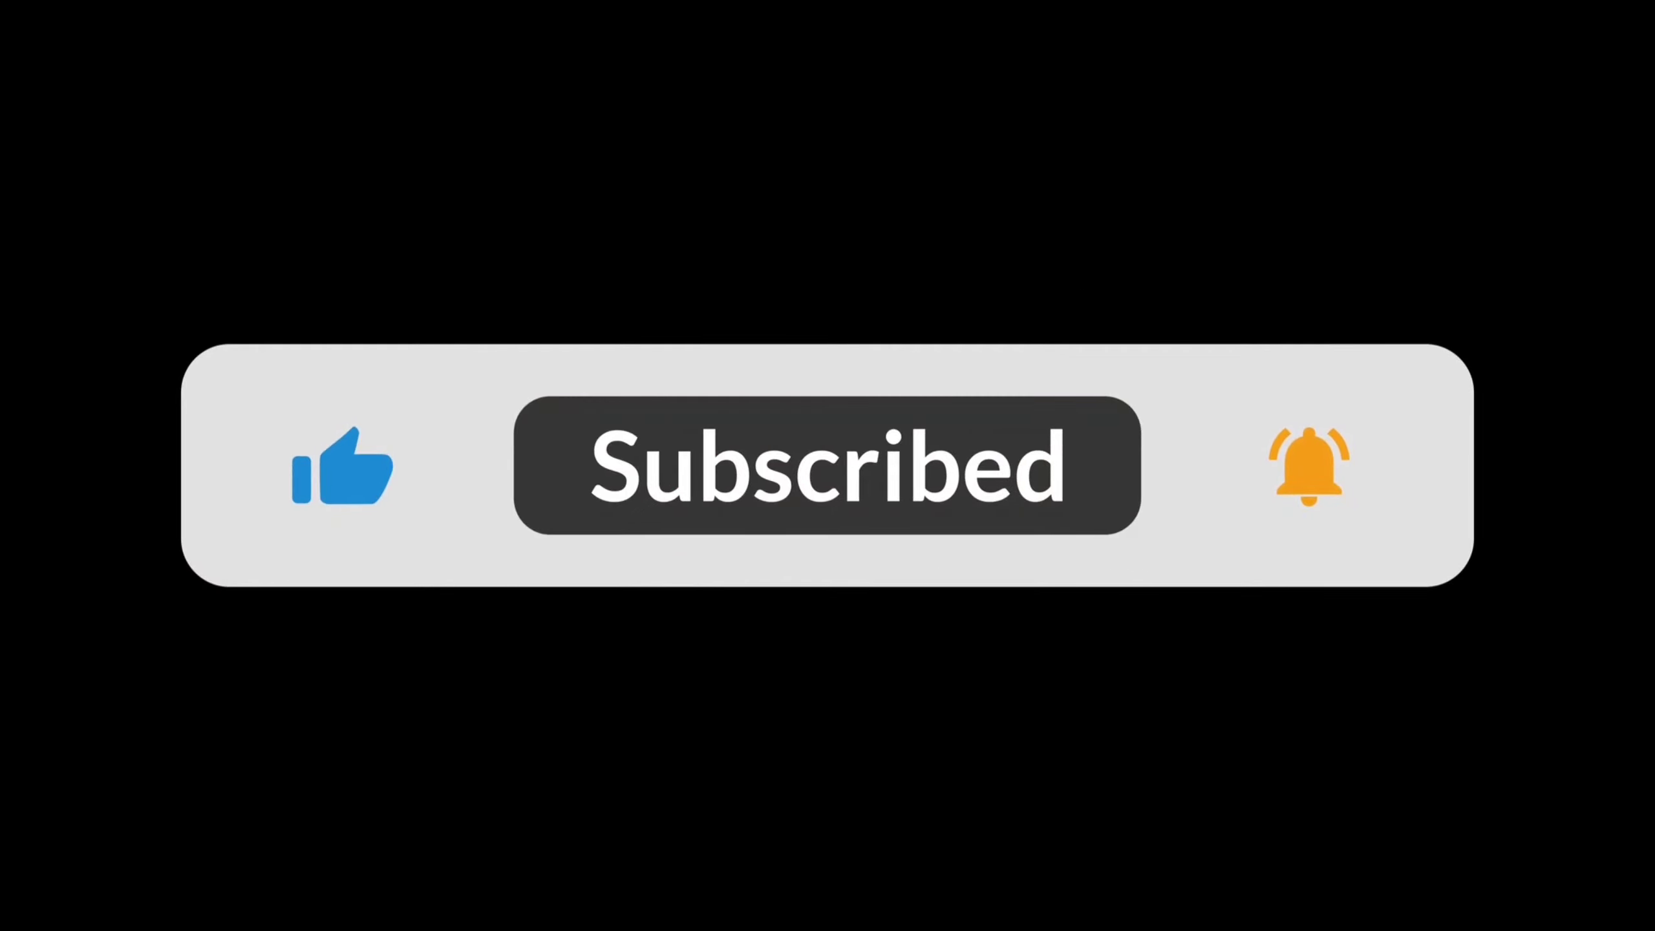